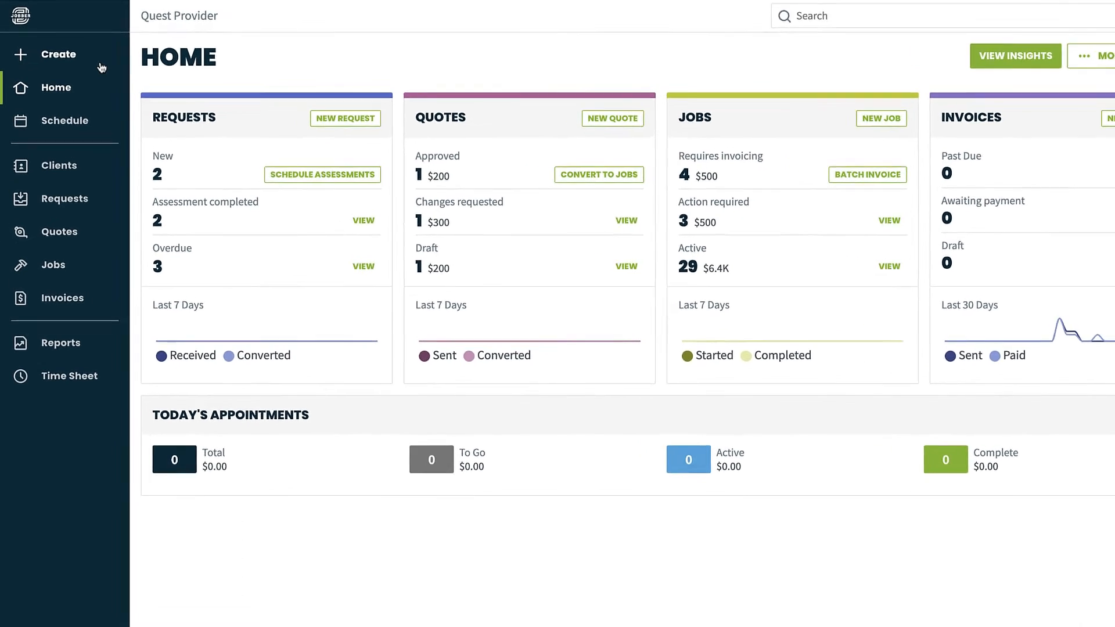
click(59, 54)
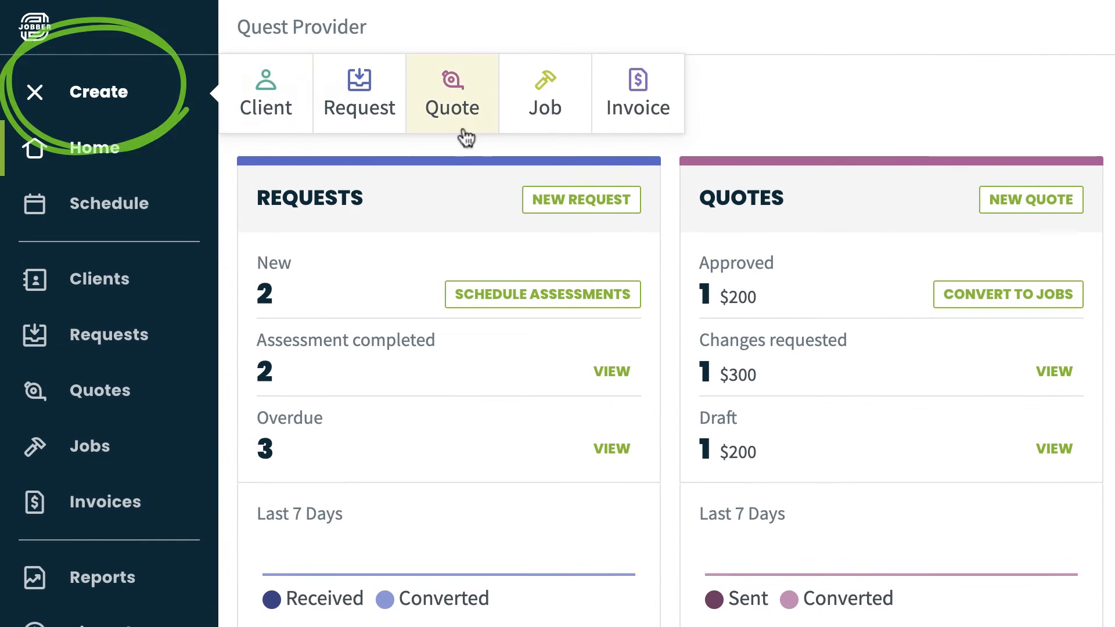
click(452, 93)
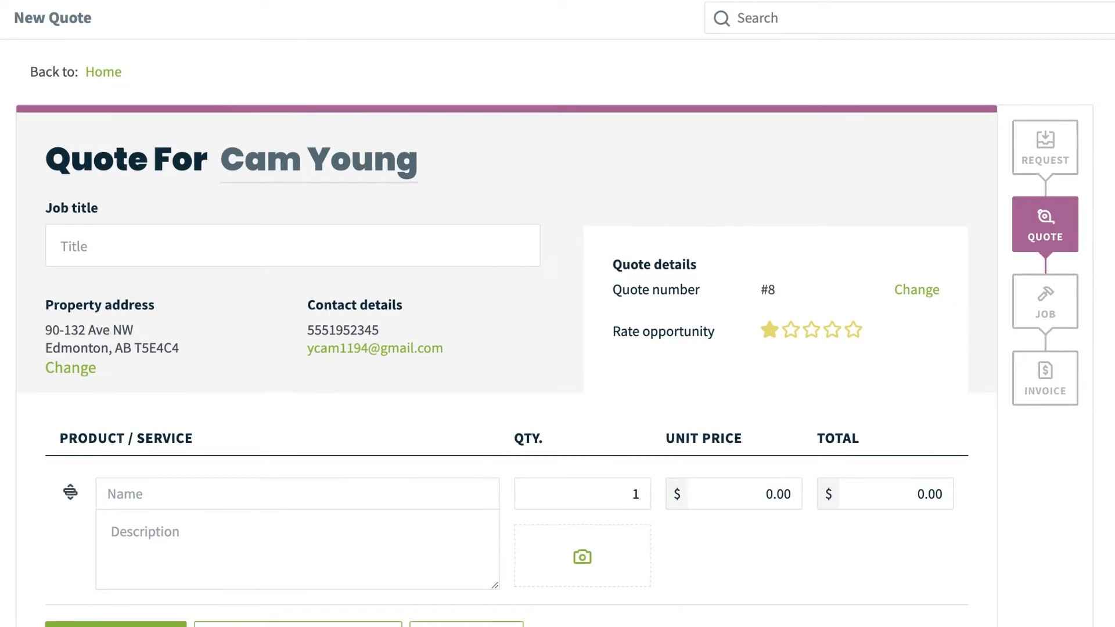
Title the quote 'Weekly Cleaning' and give the opportunity a four-star rating.
text(W)
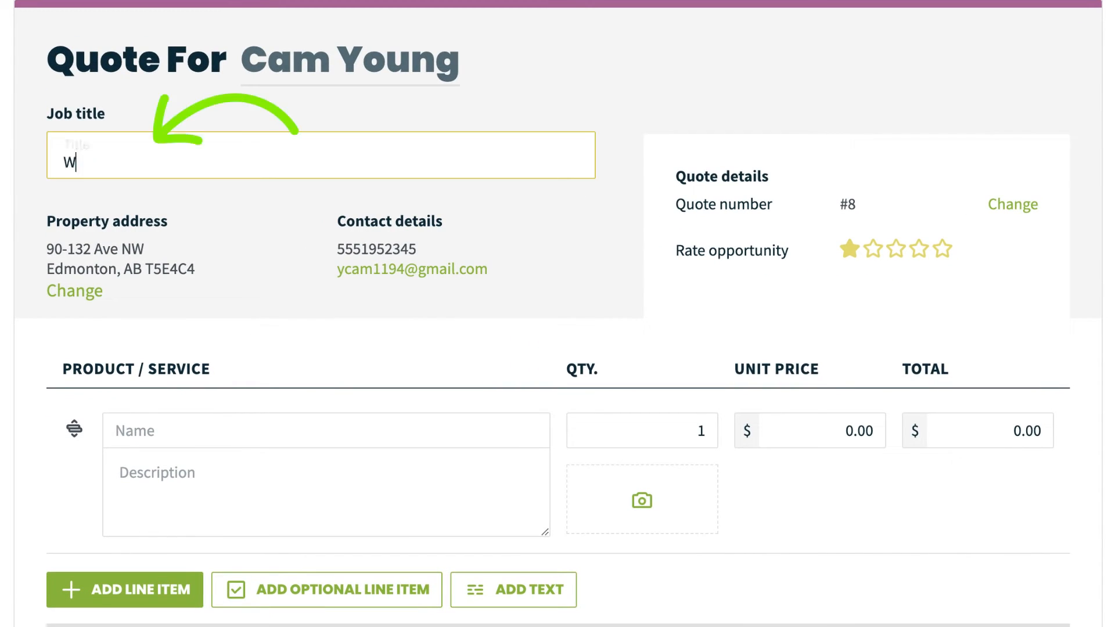
text(eekly Cle)
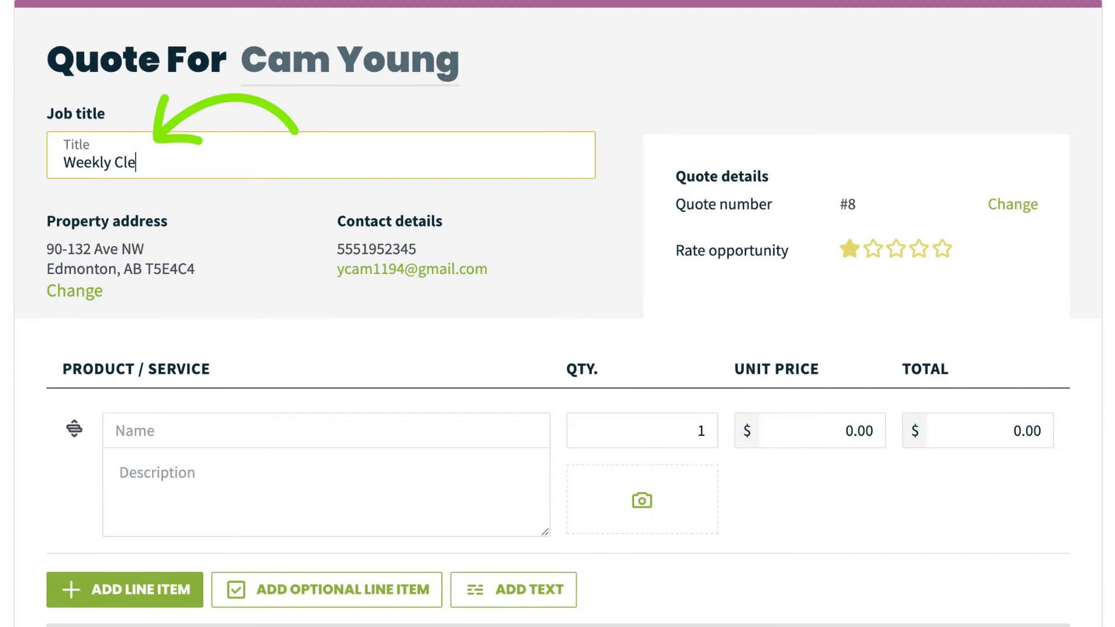
text(aning)
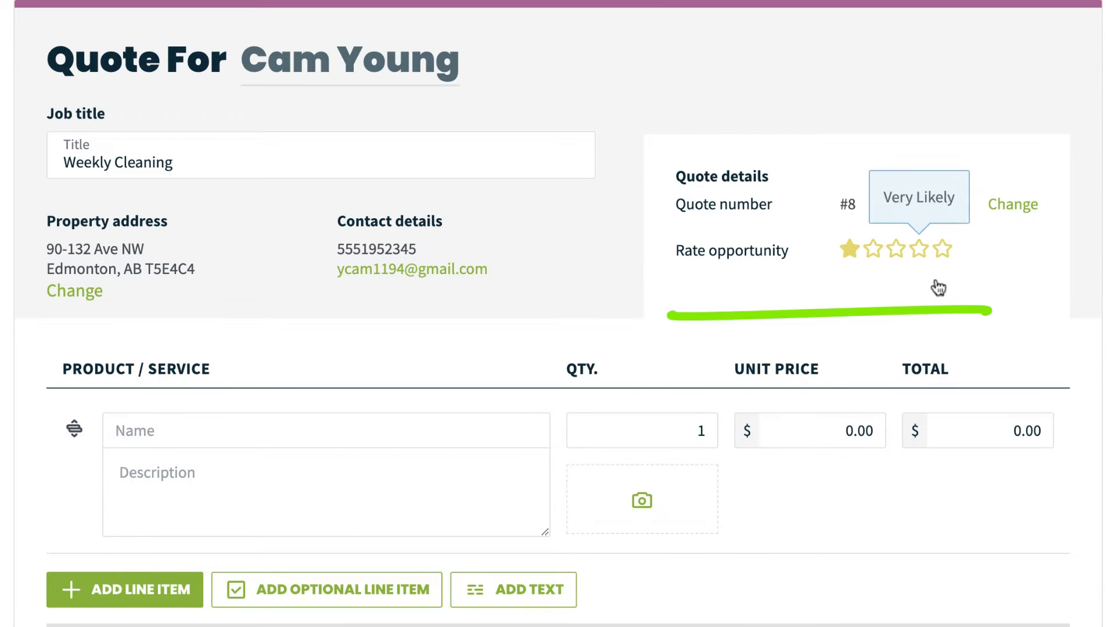
click(920, 249)
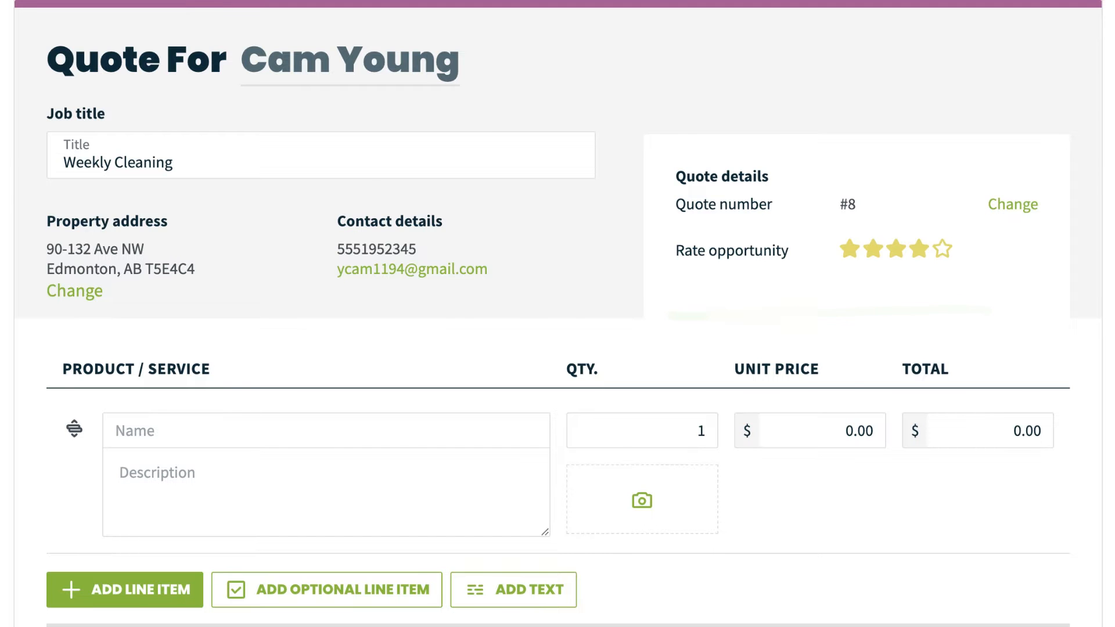
scroll(down, 3)
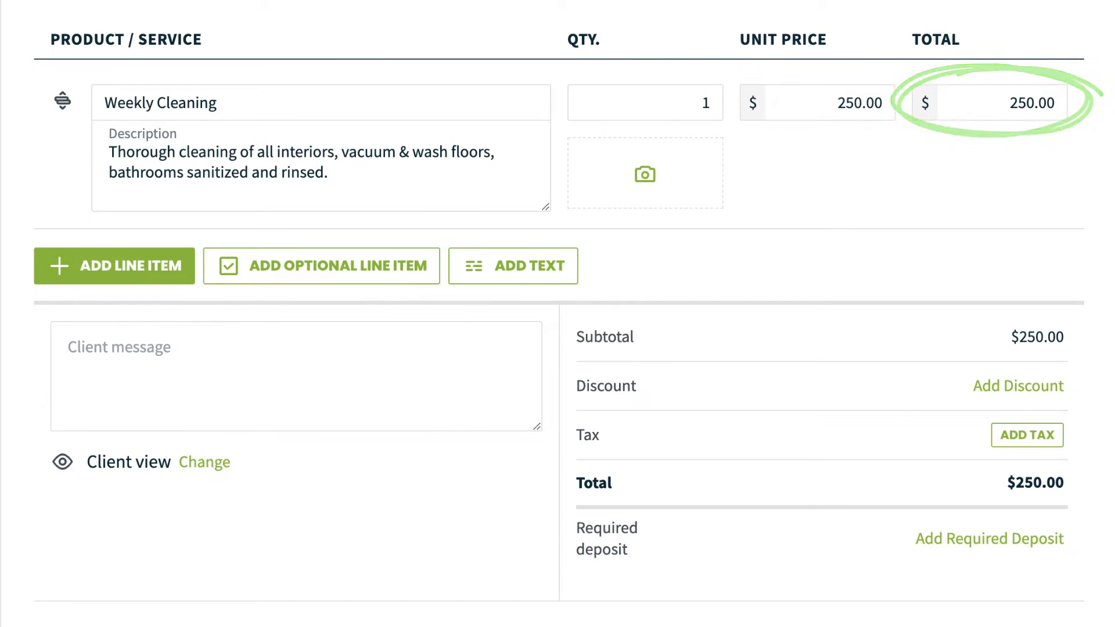
Add a second line item, Power Washing at $280, bringing the subtotal to $530.
click(115, 266)
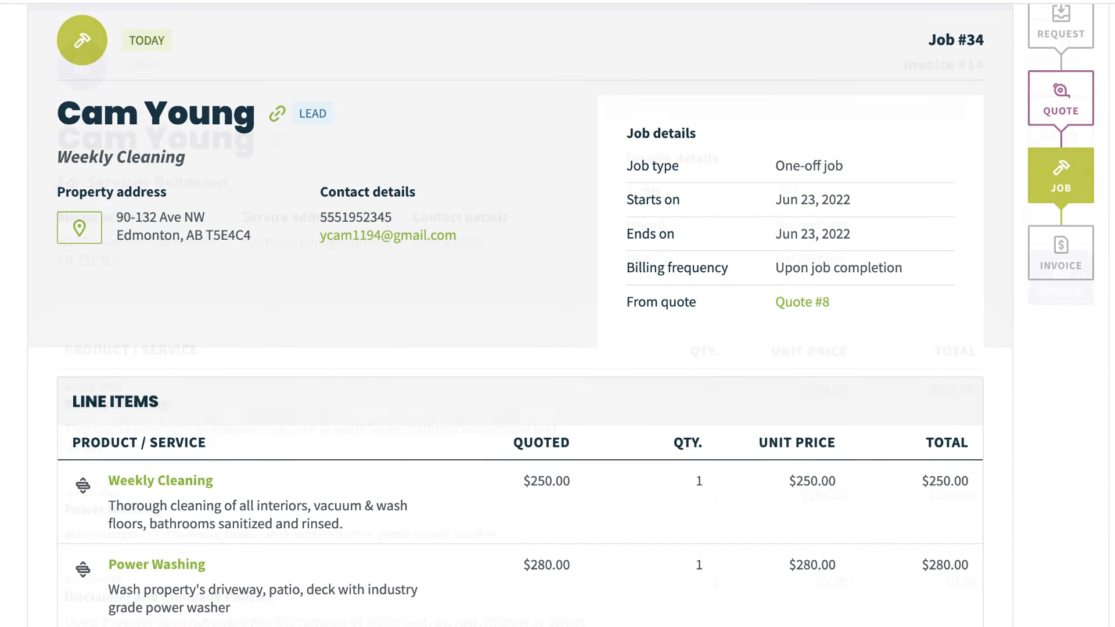
click(1061, 277)
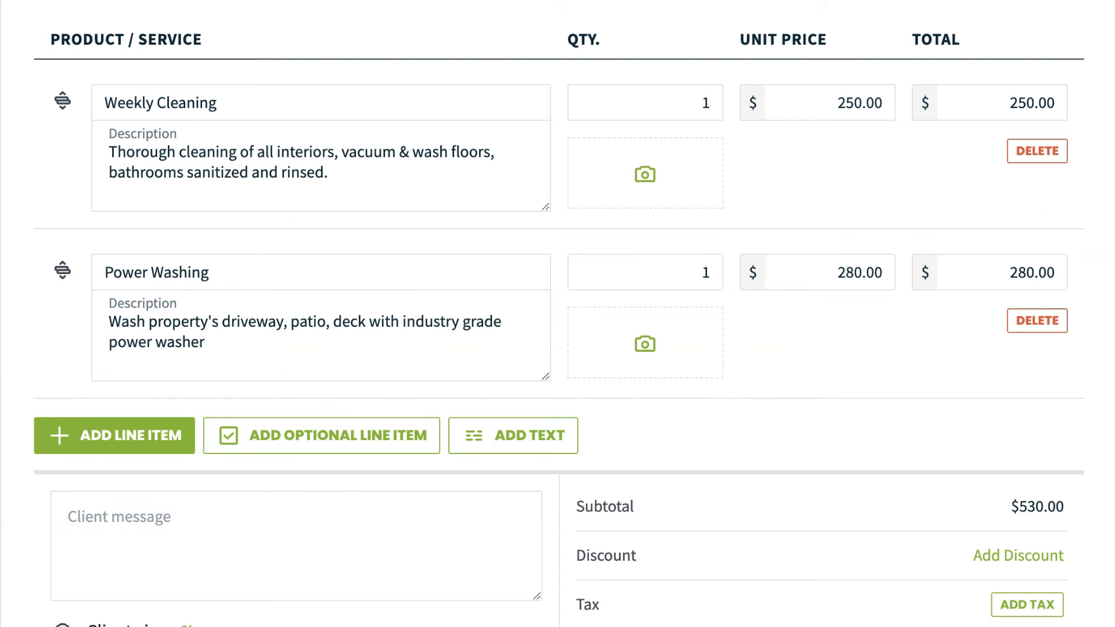
Add a text section titled Disclaimer and Company Policies with a stain-removal disclaimer.
scroll(down, 3)
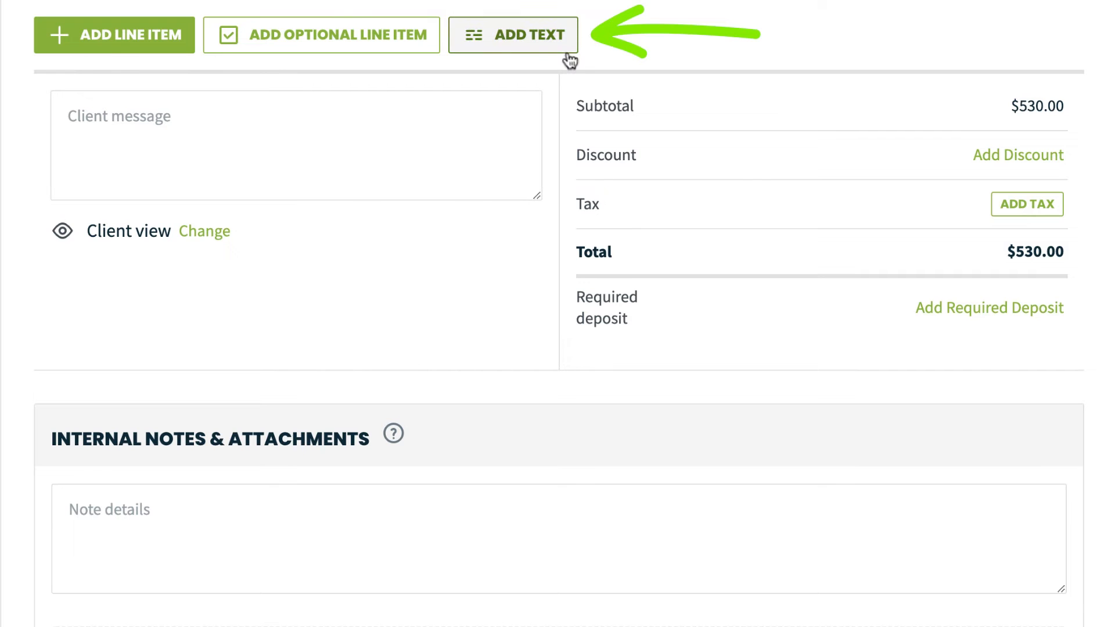
click(513, 35)
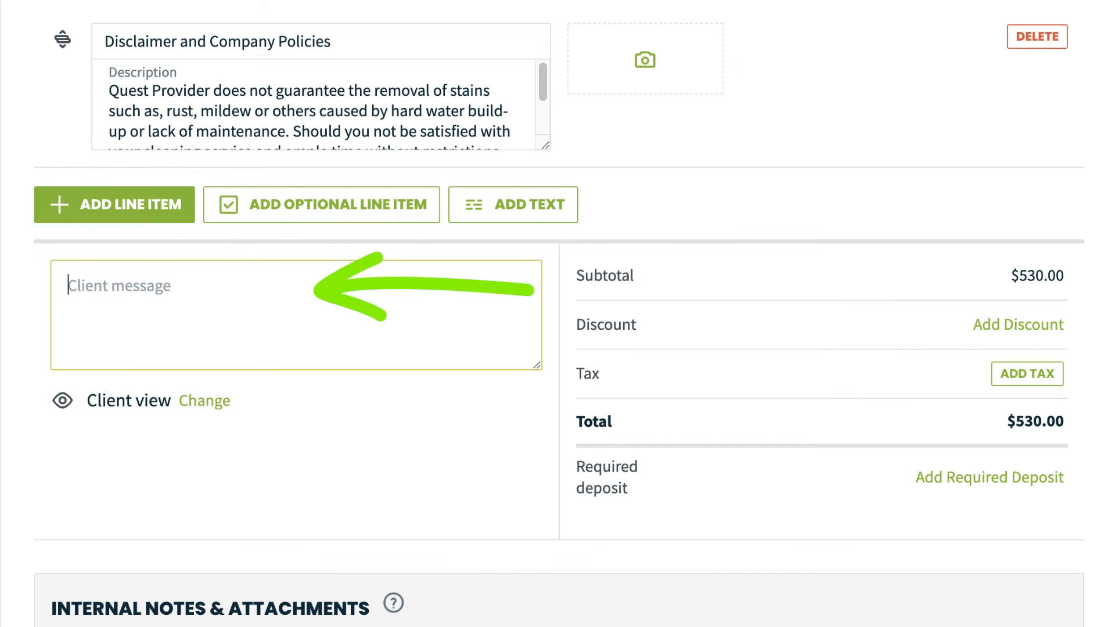
Write the client message 'Thank you for your business!'.
text(Thank you for your bu)
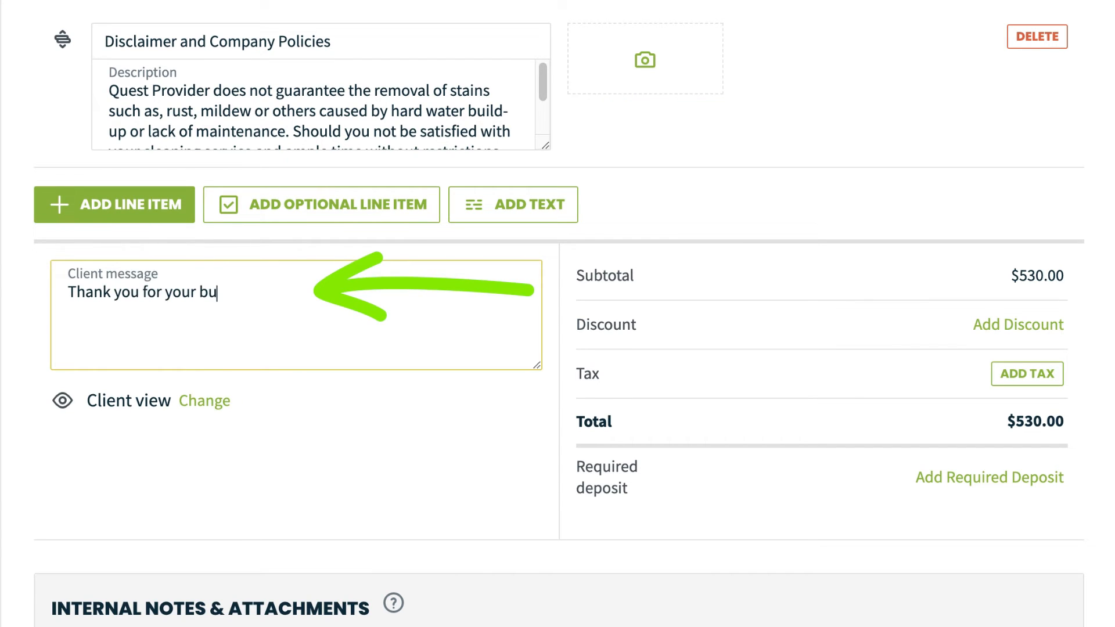
text(siness!)
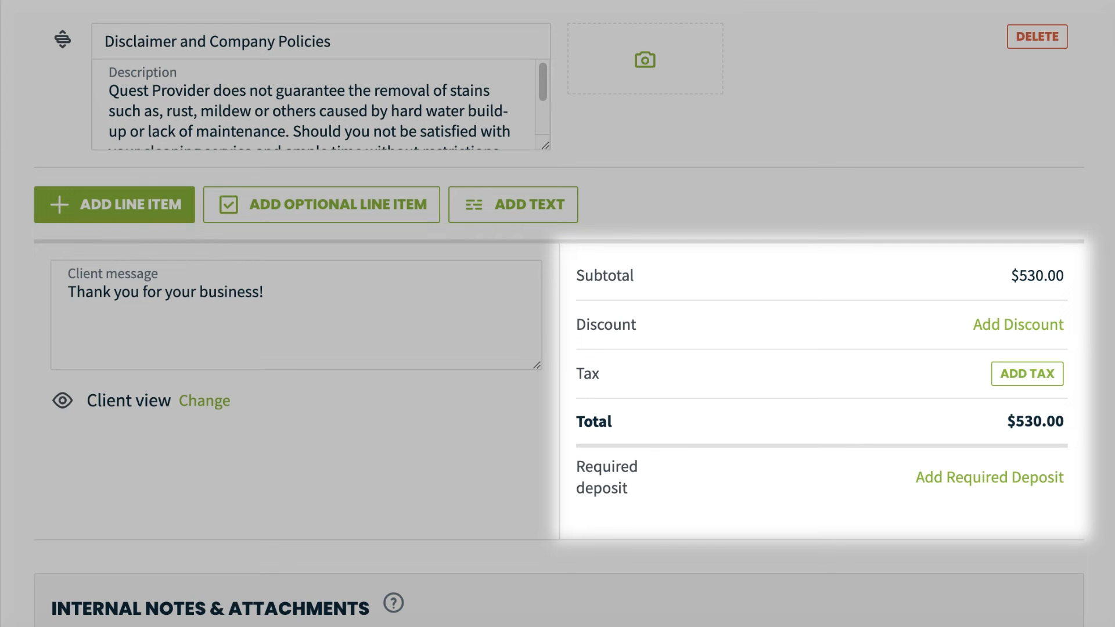
Reveal the Save and... choices for sending, converting or marking the quote awaiting response.
scroll(down, 3)
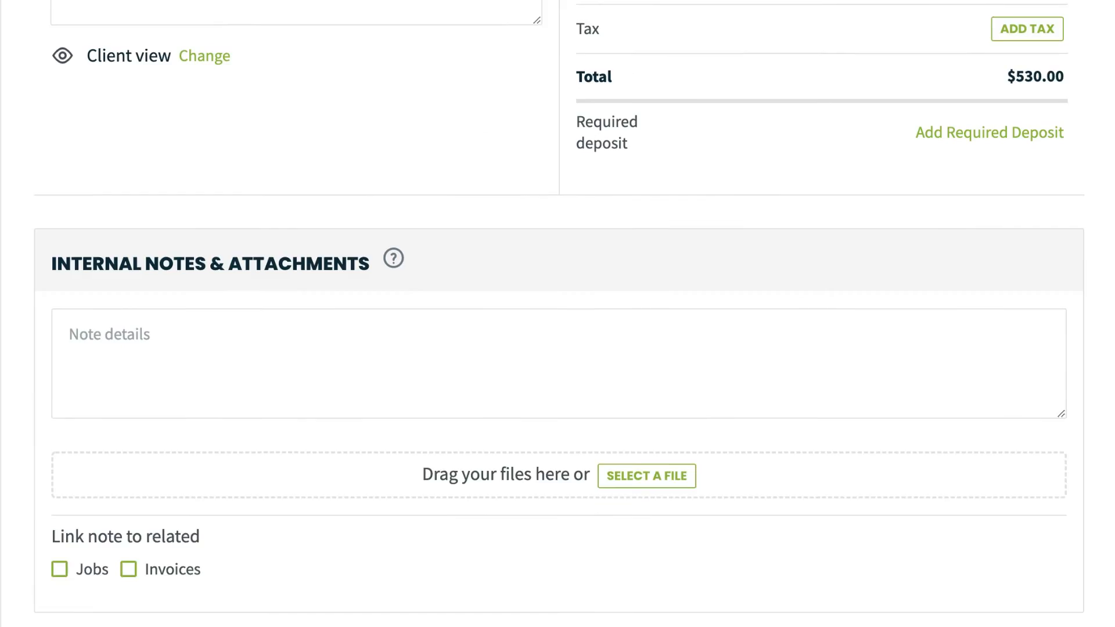
scroll(down, 3)
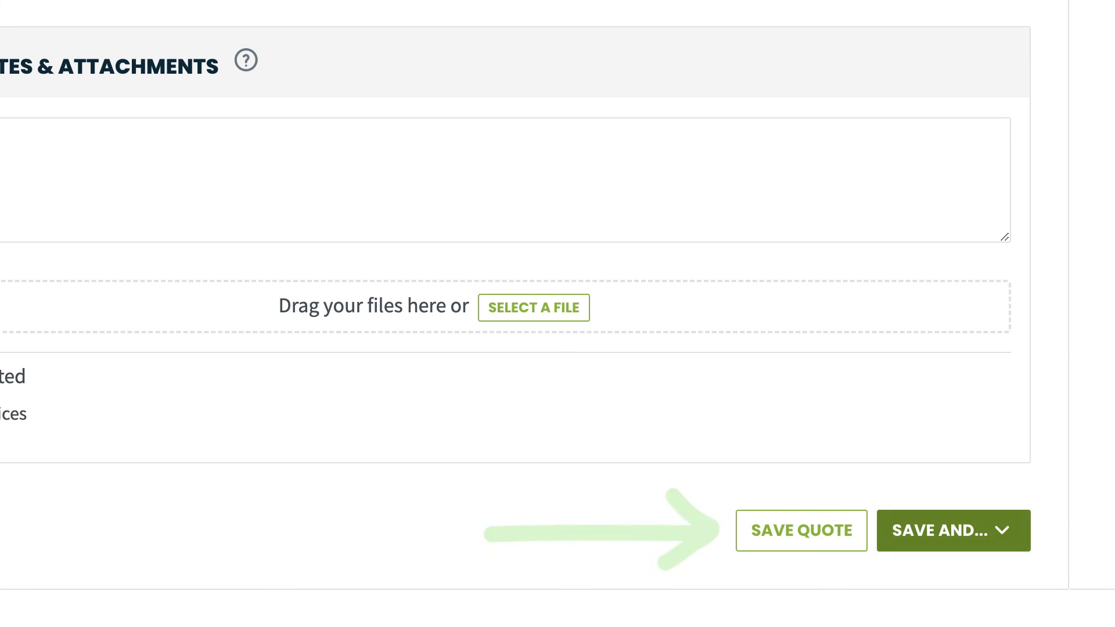
click(954, 531)
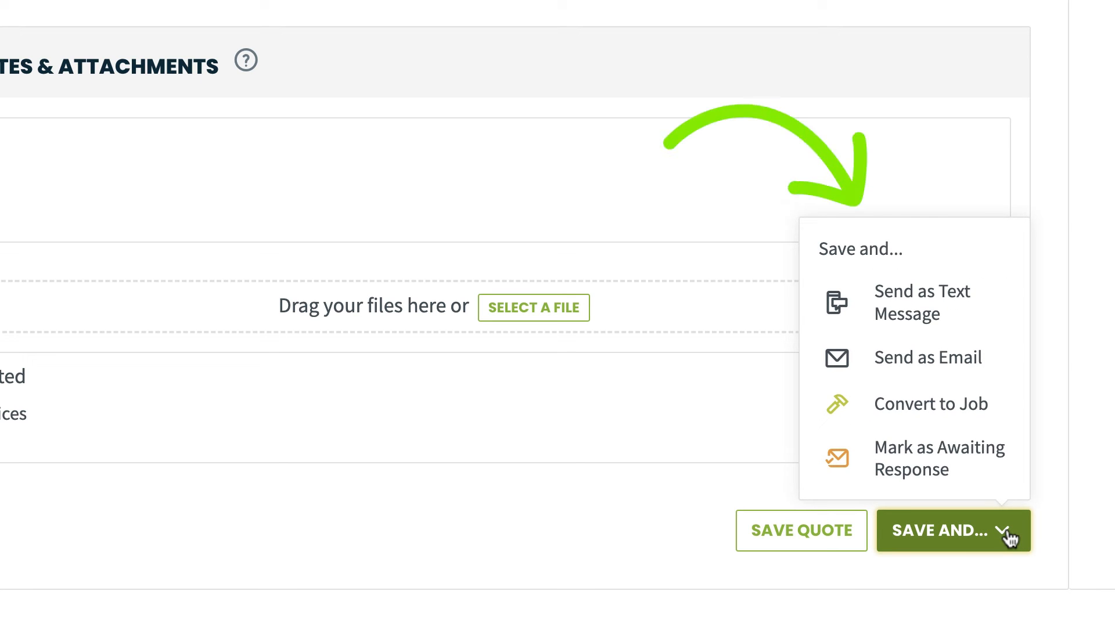